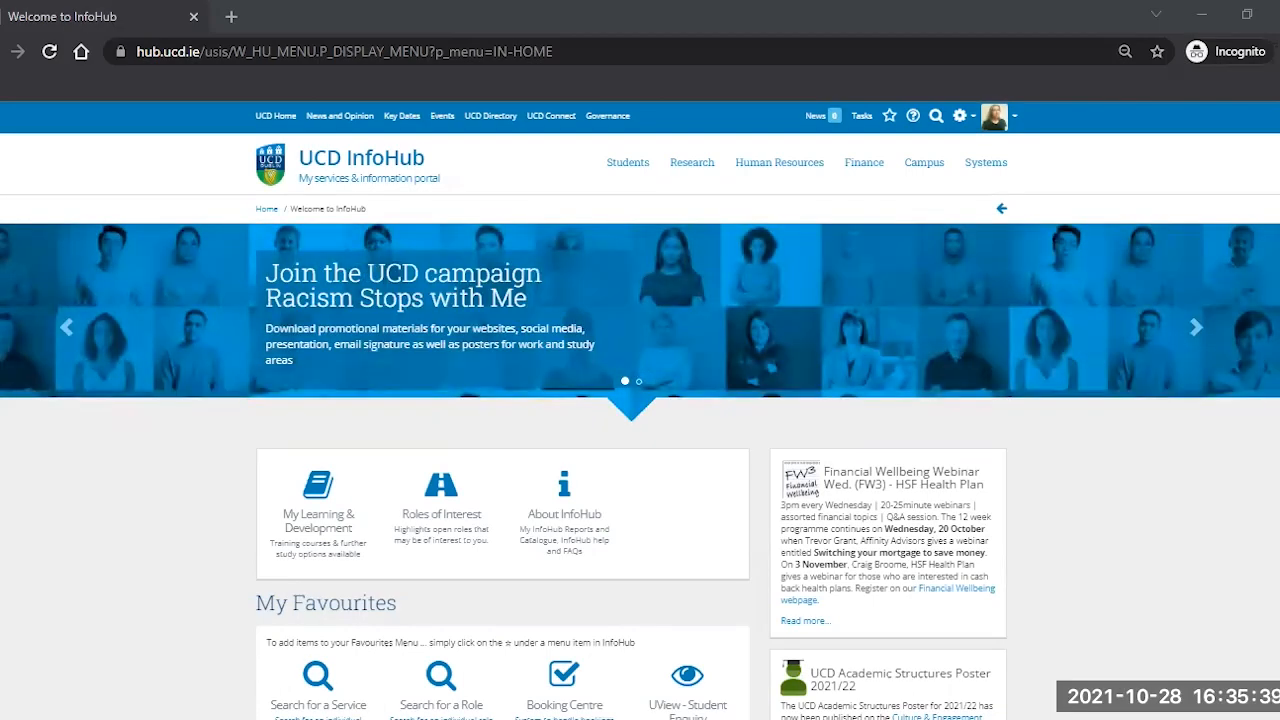
mouse_move(896, 360)
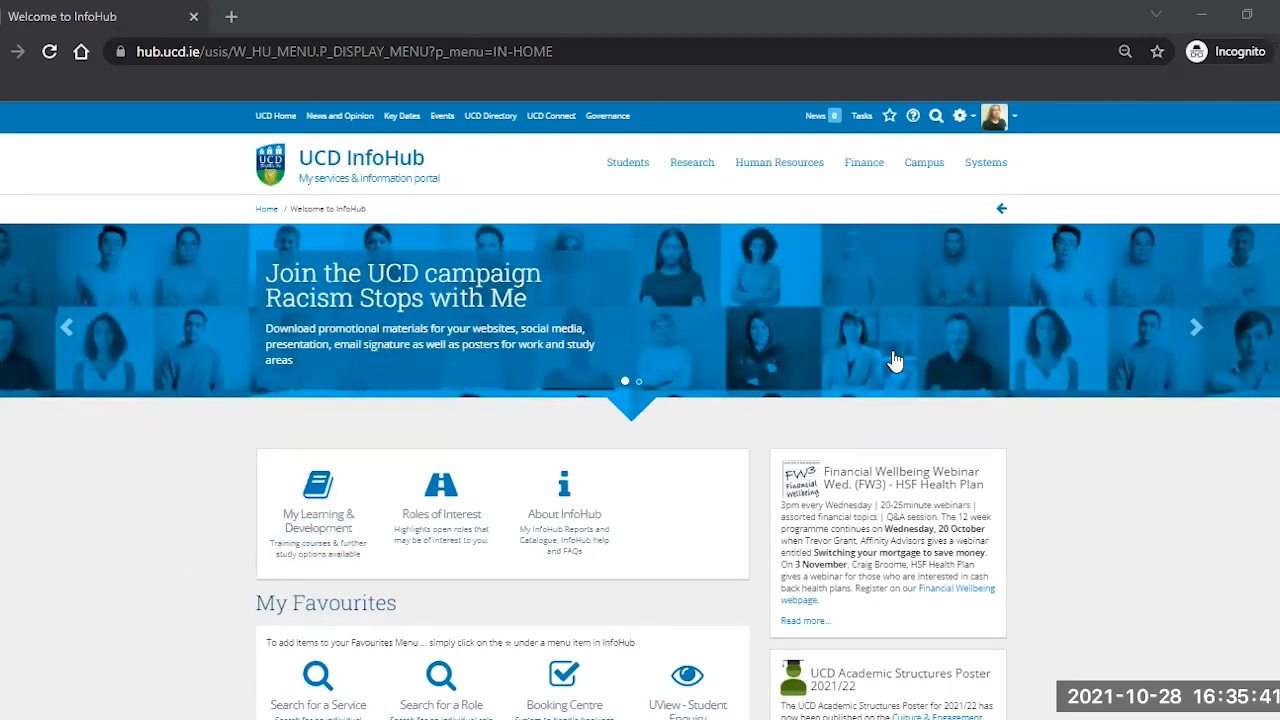
mouse_move(436, 584)
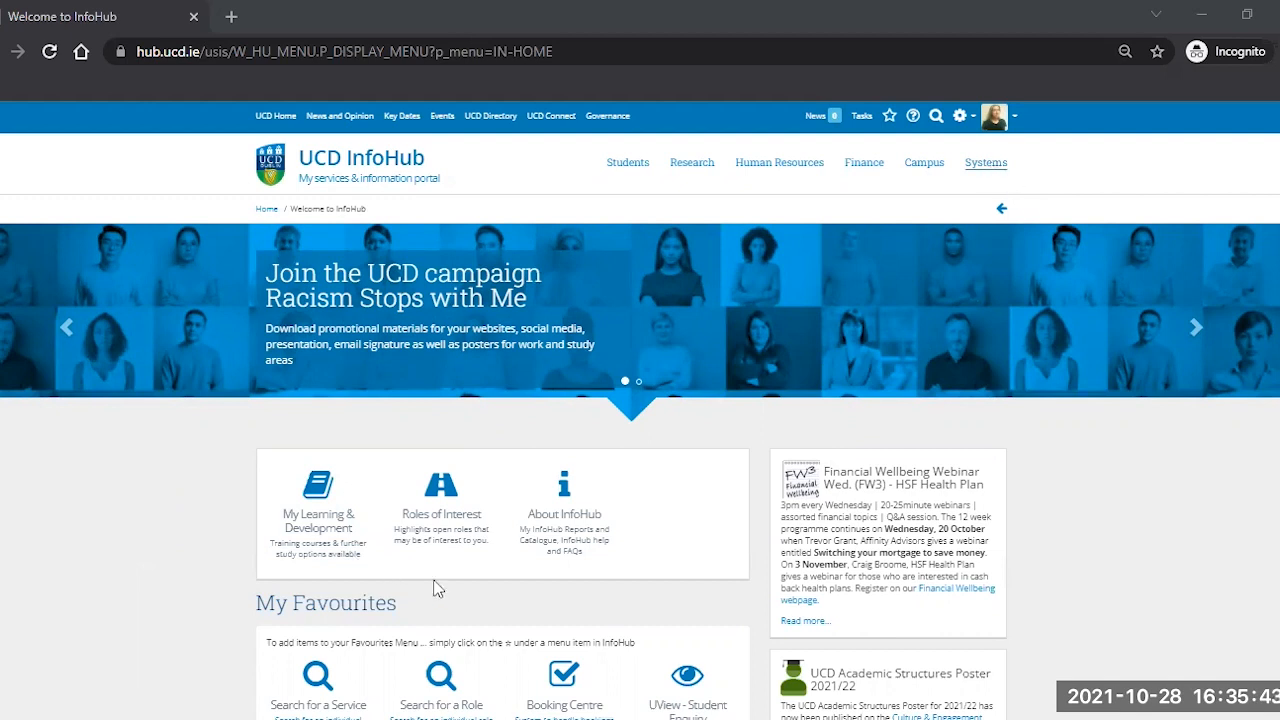
Navigate to Booking Centre's Course & Event Setup page and expand the Categories pane.
click(564, 676)
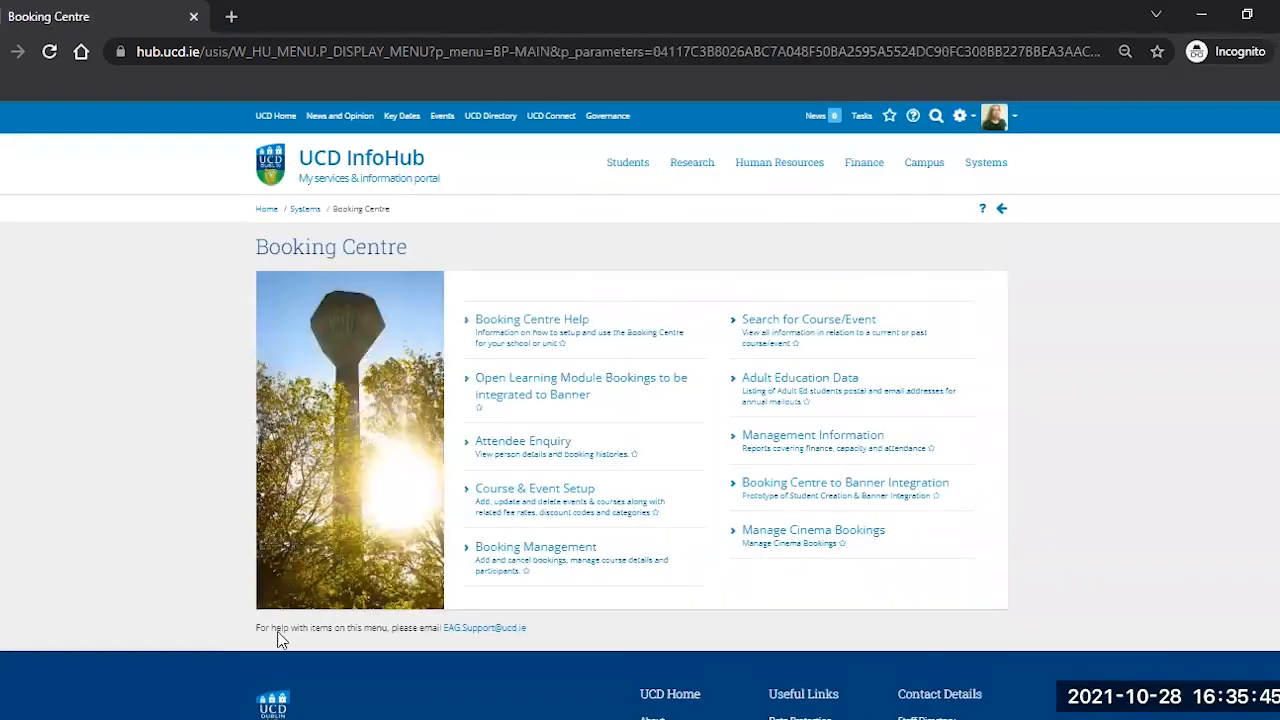
click(536, 488)
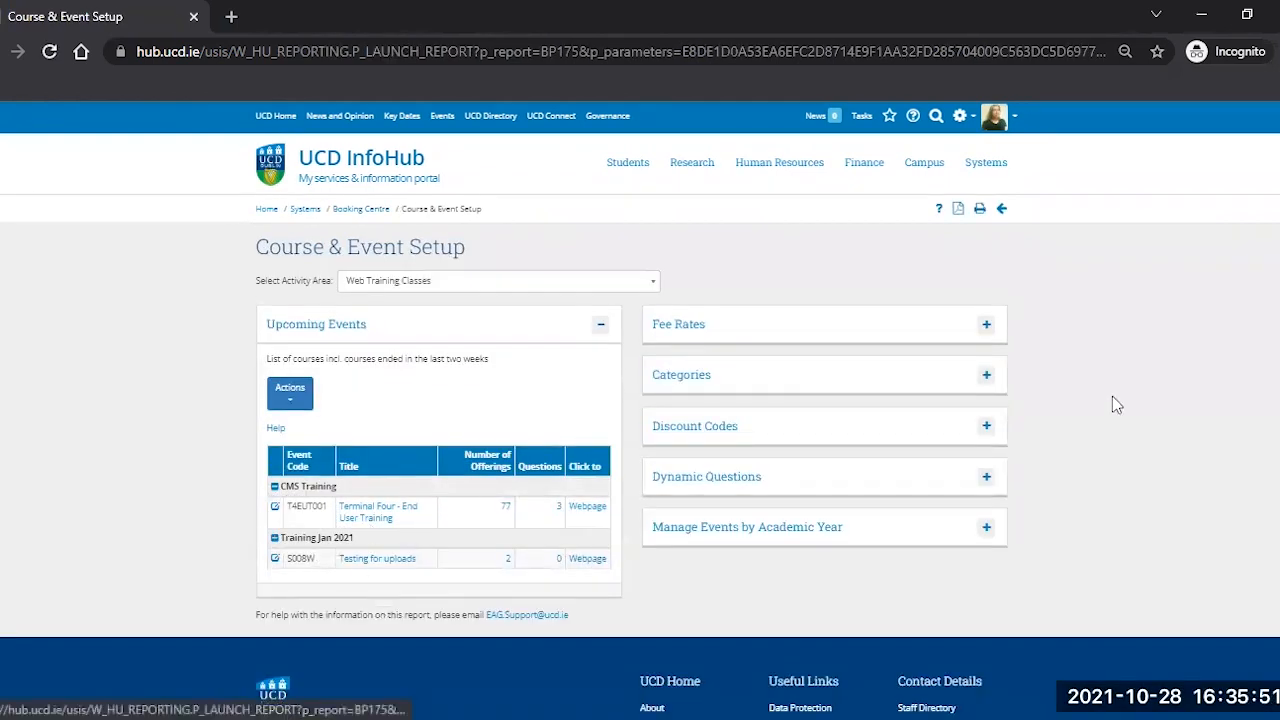
click(986, 374)
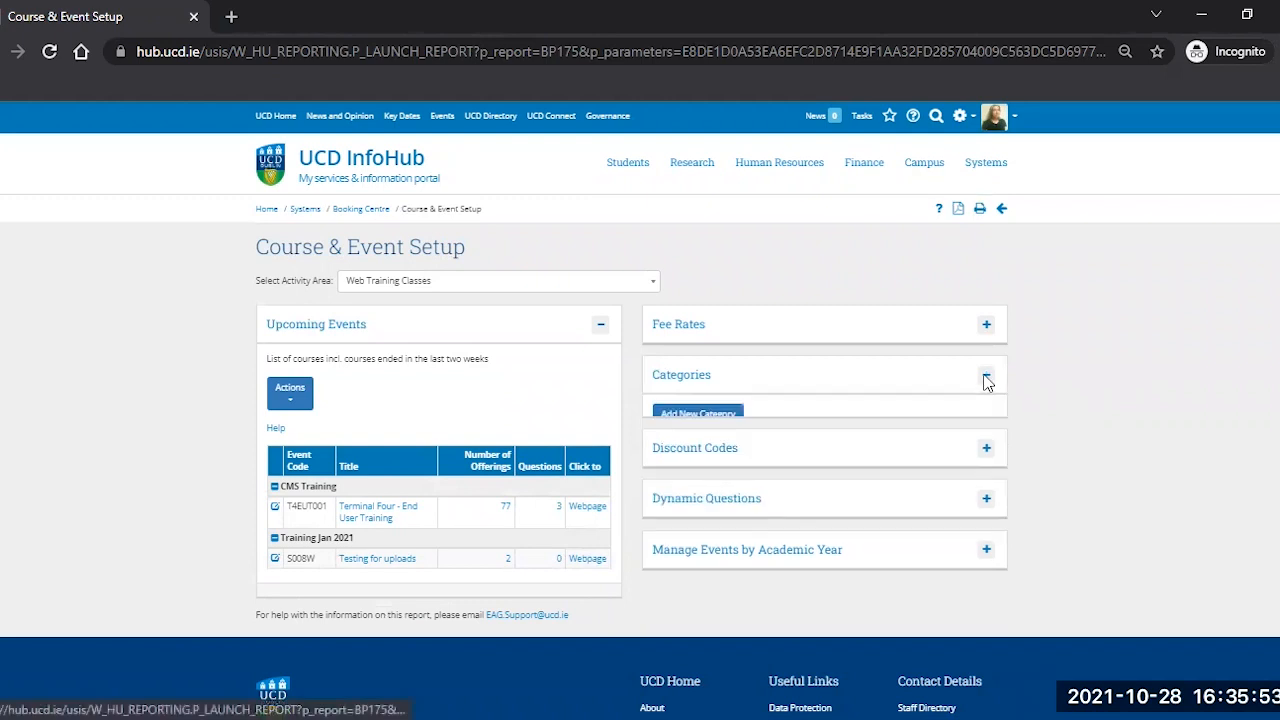
click(986, 374)
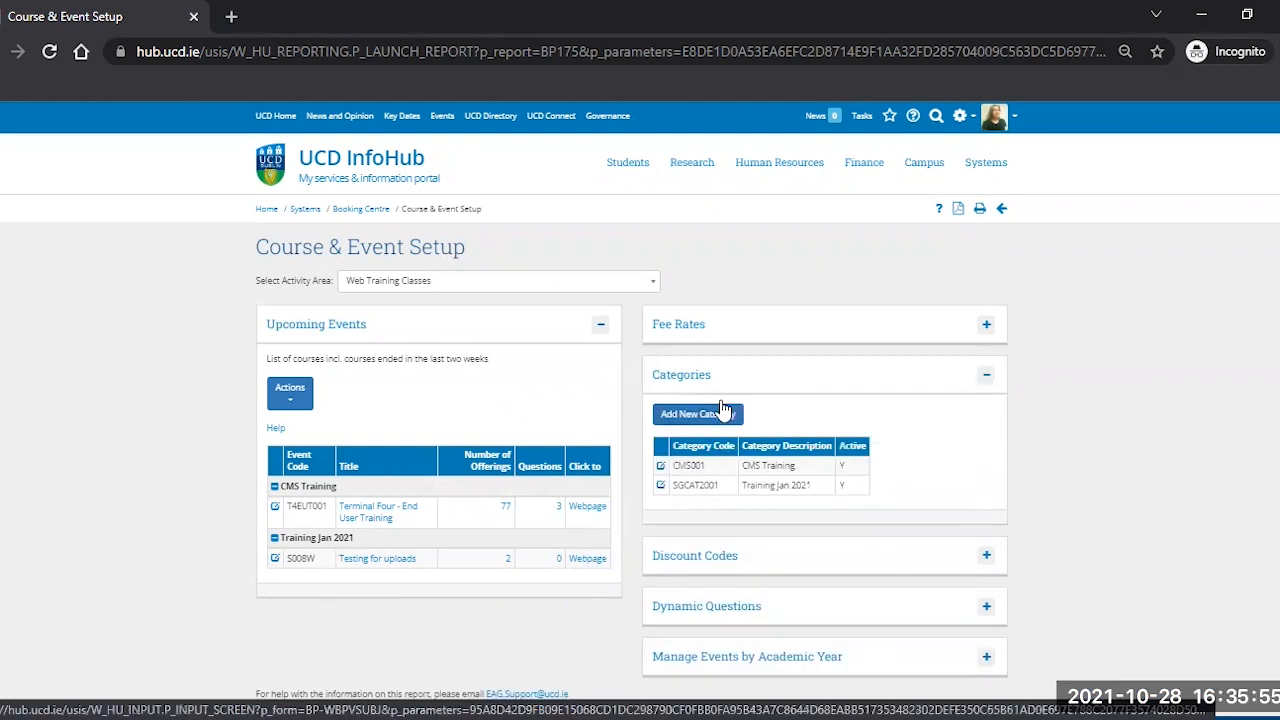
Start a new category and enter SGCATTRAIN as its category code.
click(696, 412)
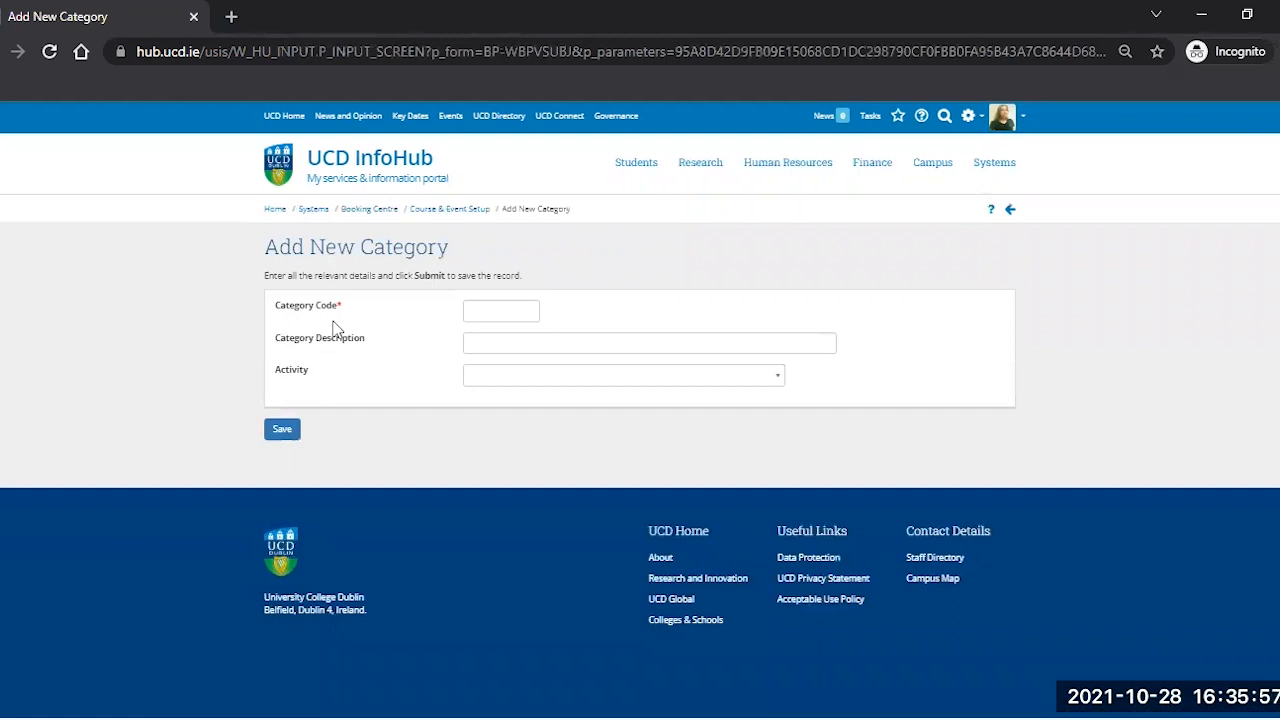
mouse_move(336, 316)
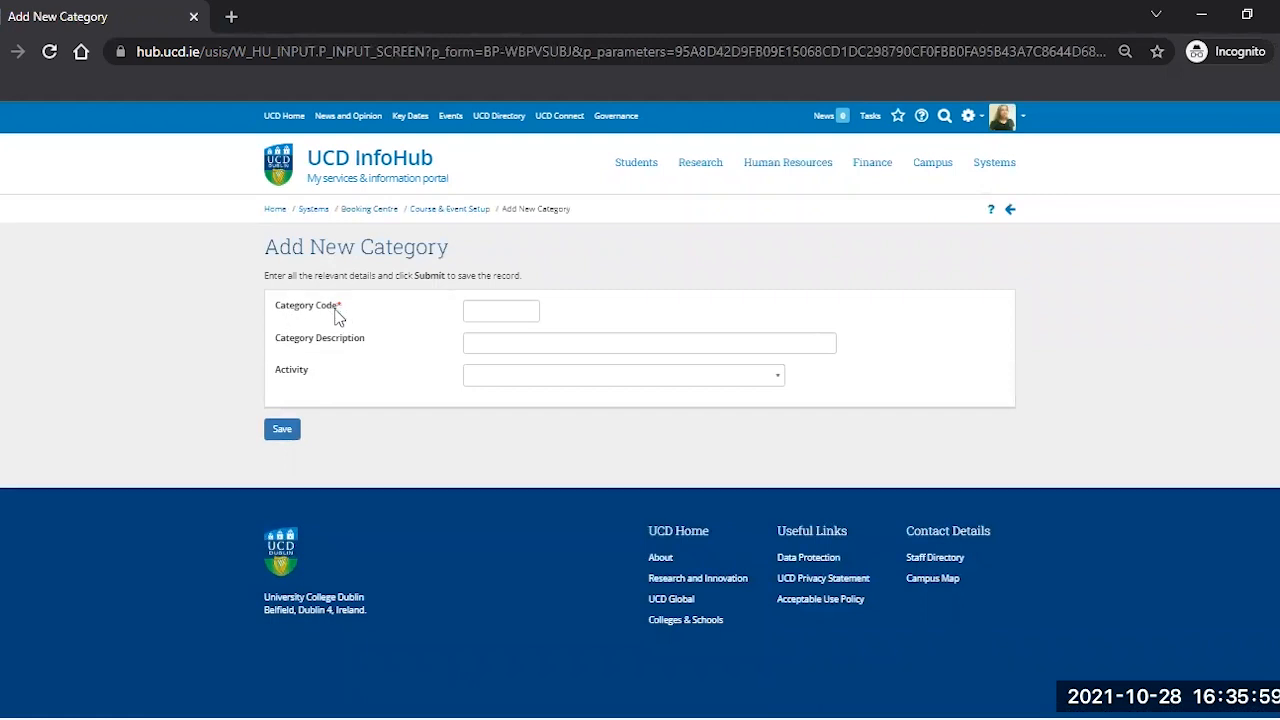
mouse_move(336, 312)
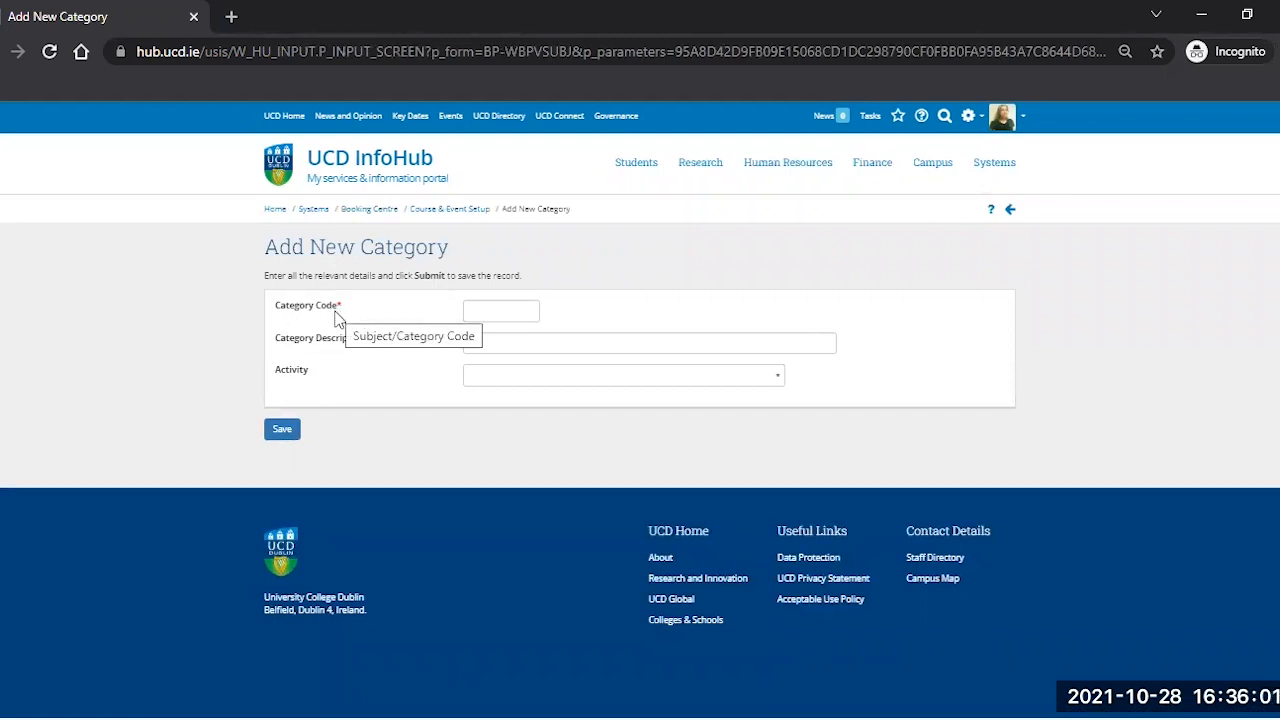
click(500, 310)
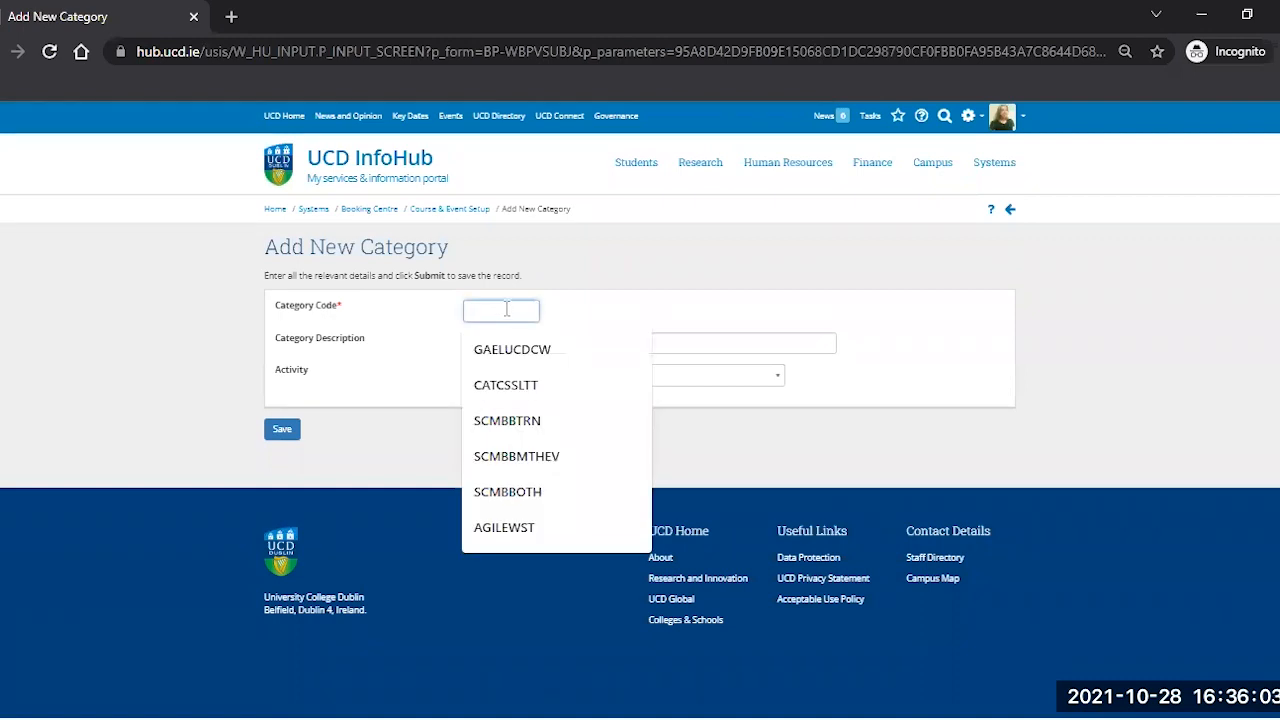
text(sgca)
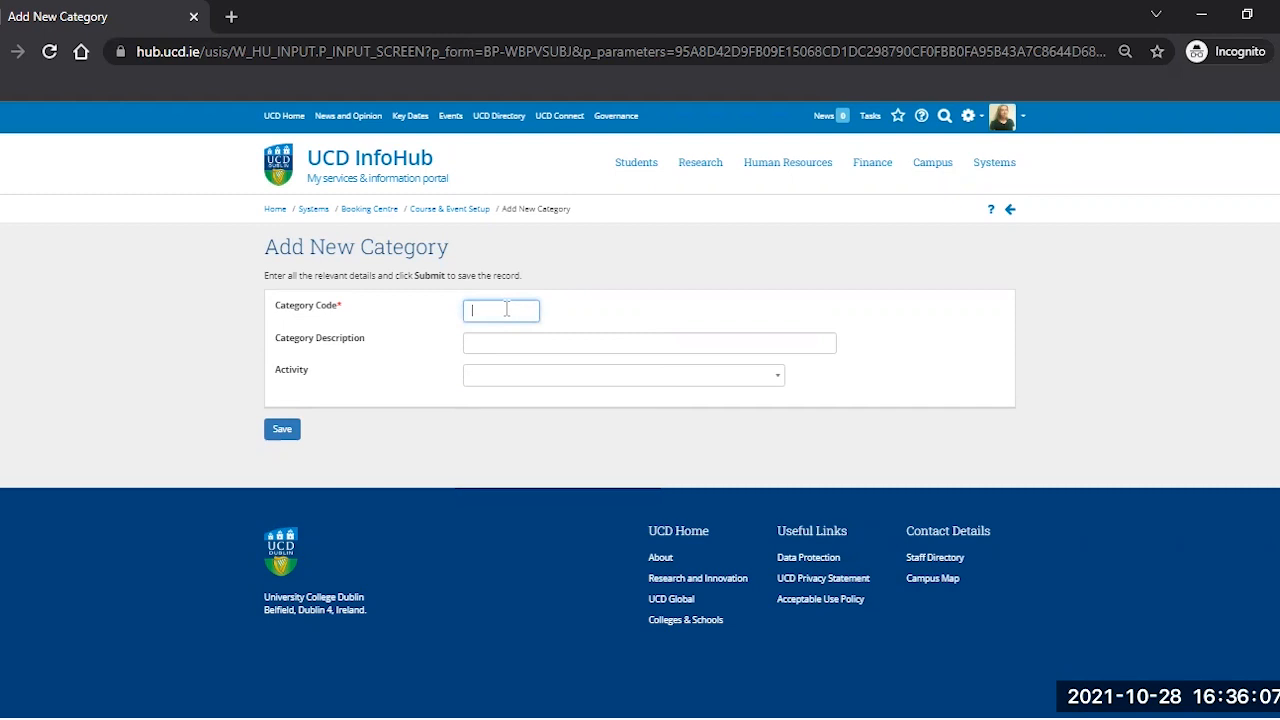
text(SGCATT)
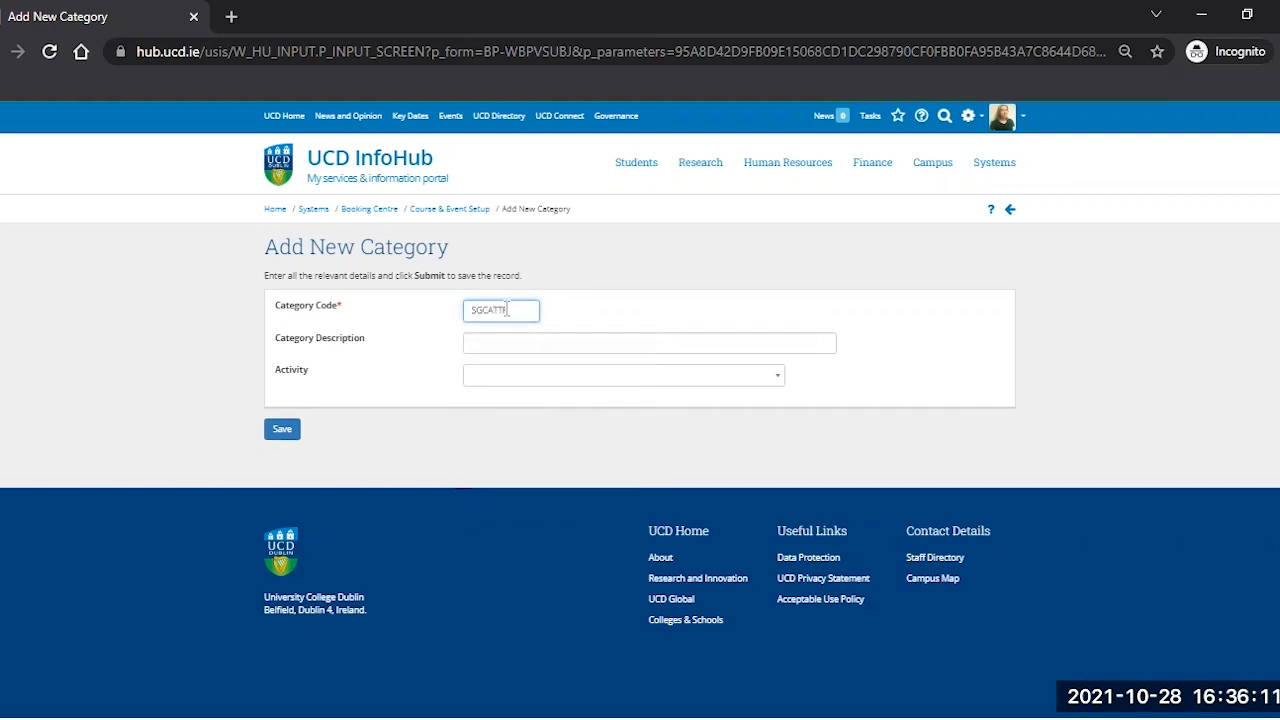
text(AIN)
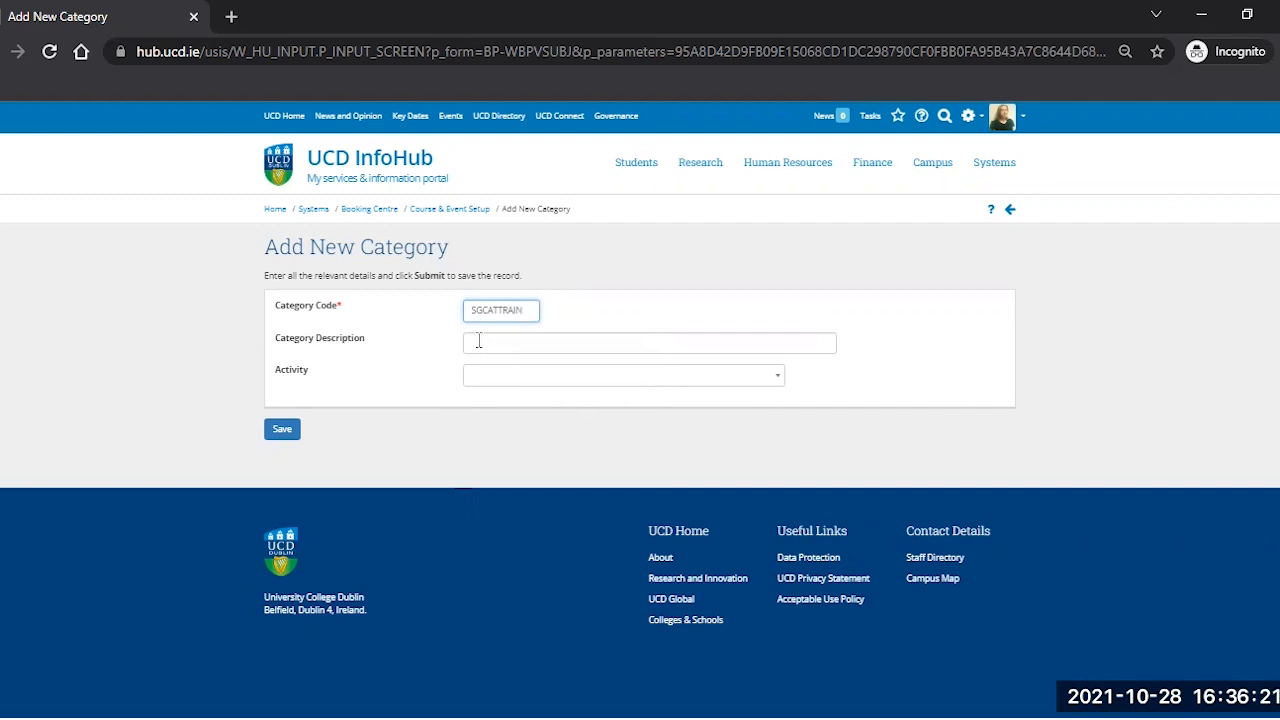
Enter 'Category for training purposes' as the category description.
click(648, 342)
text(Colleg)
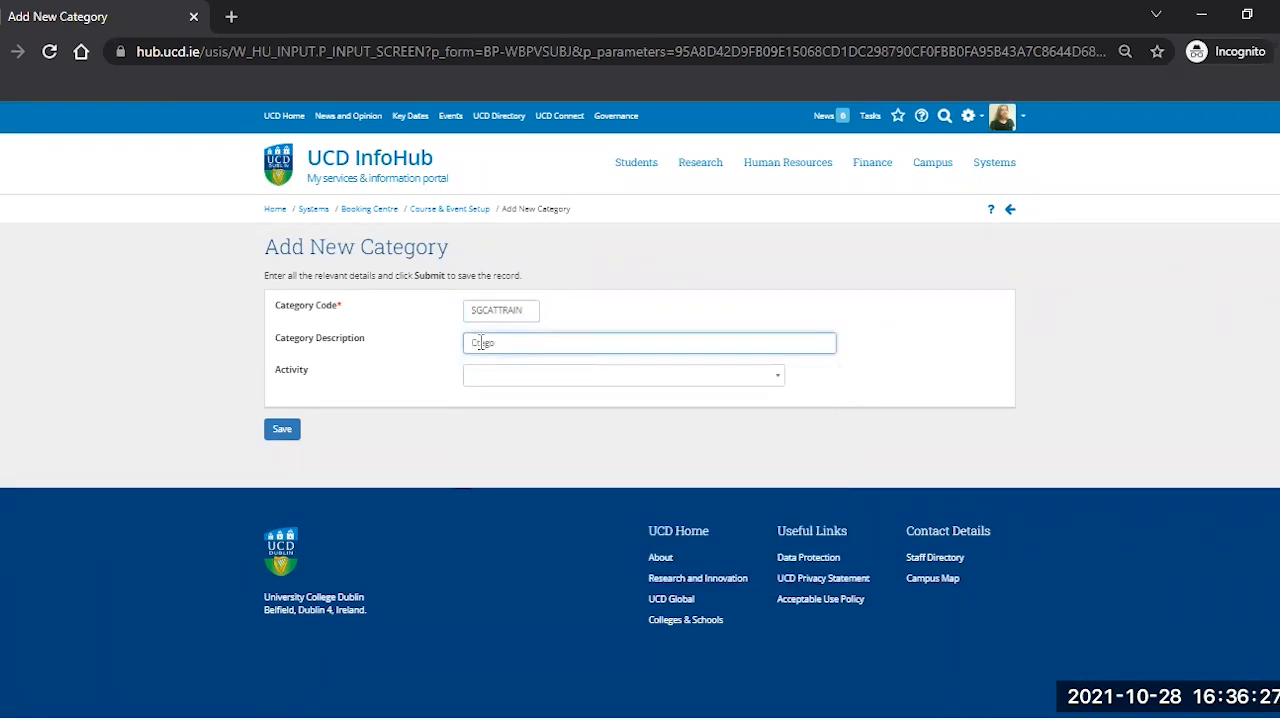
text(c)
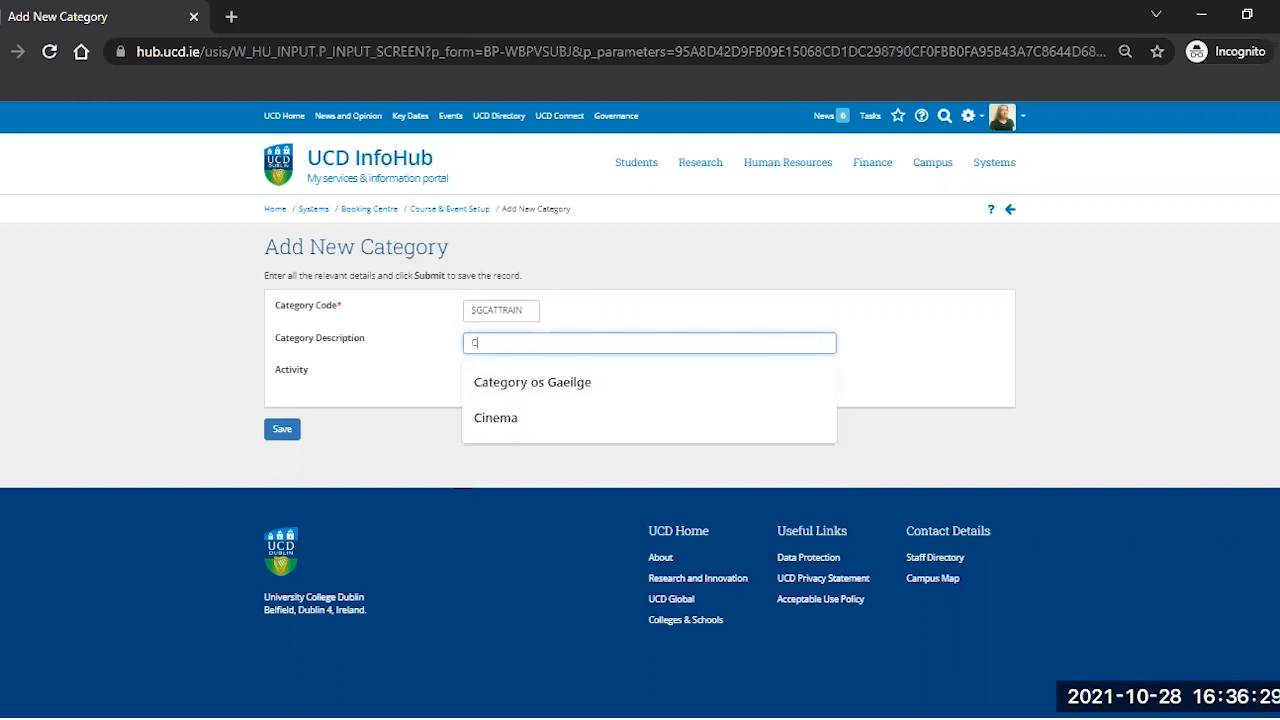
text(Category for)
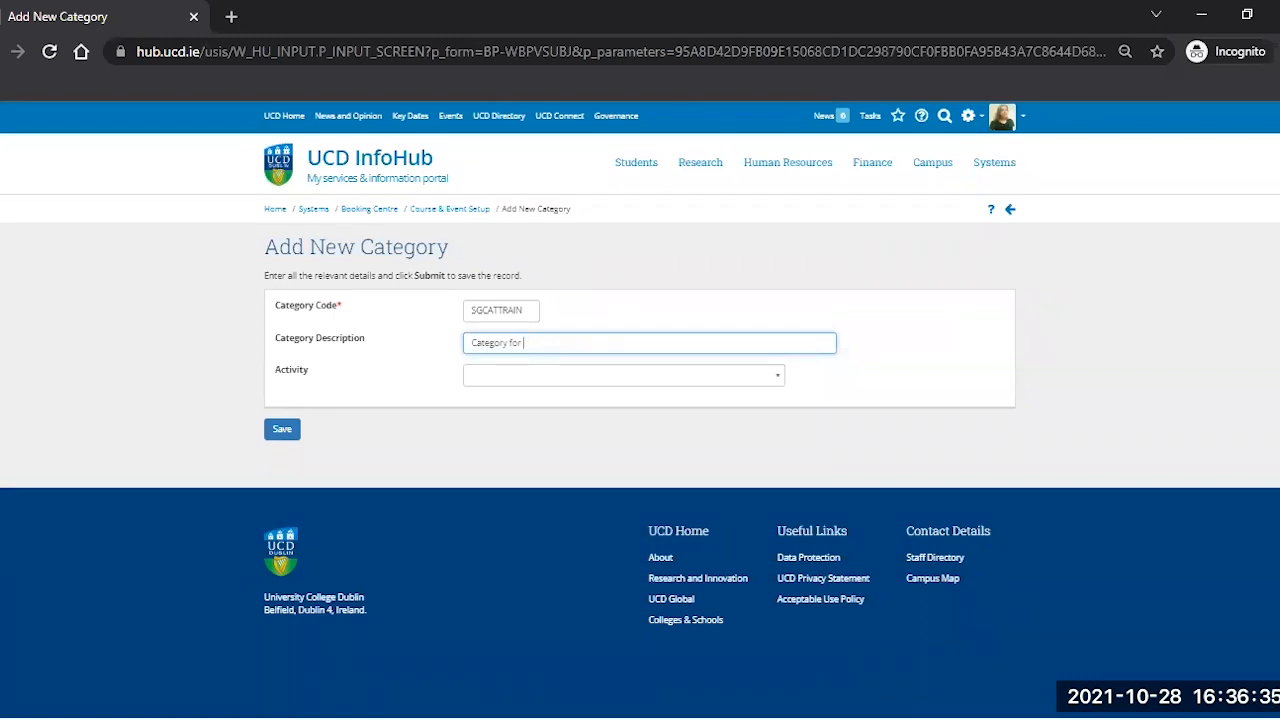
text(training purposes)
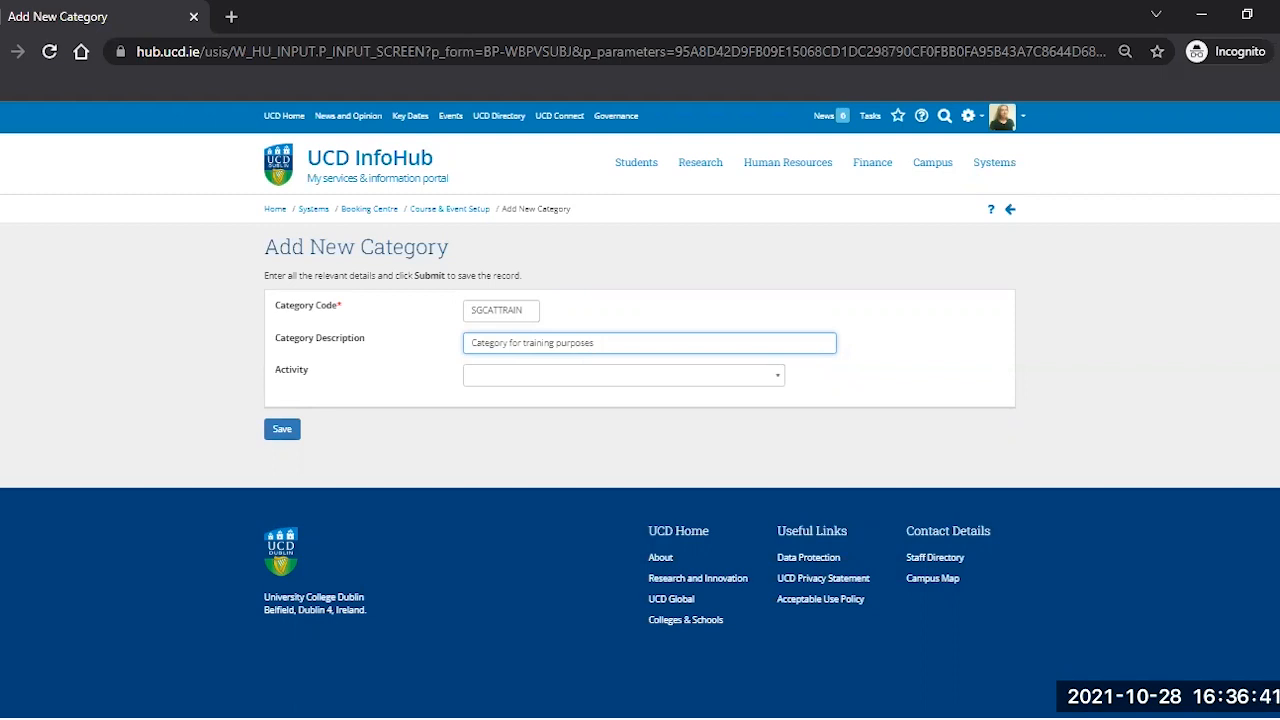
mouse_move(318, 410)
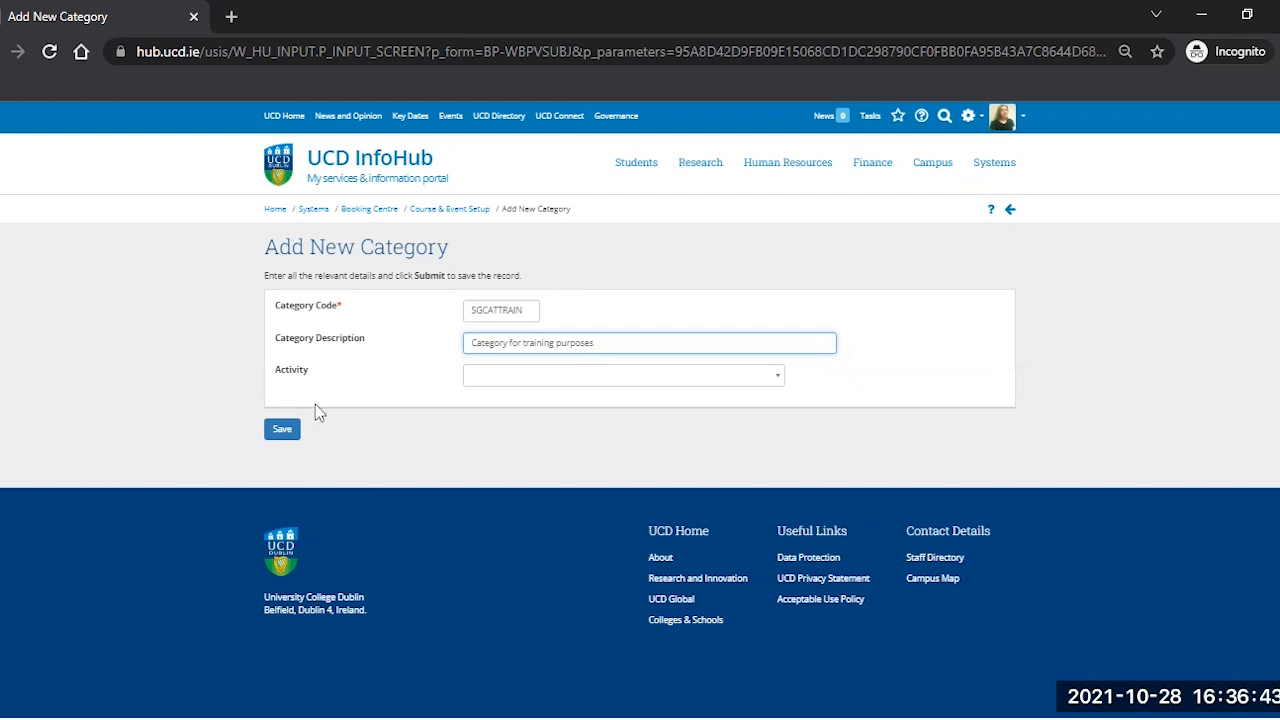
mouse_move(500, 382)
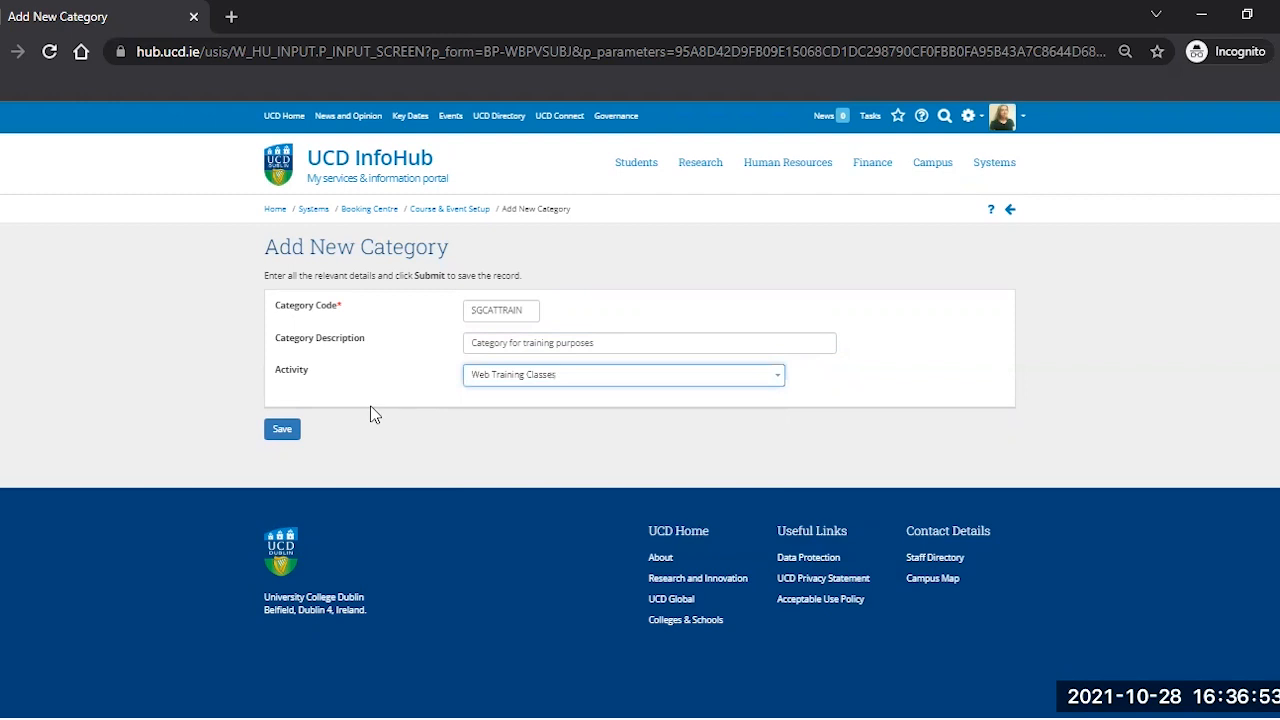
mouse_move(370, 402)
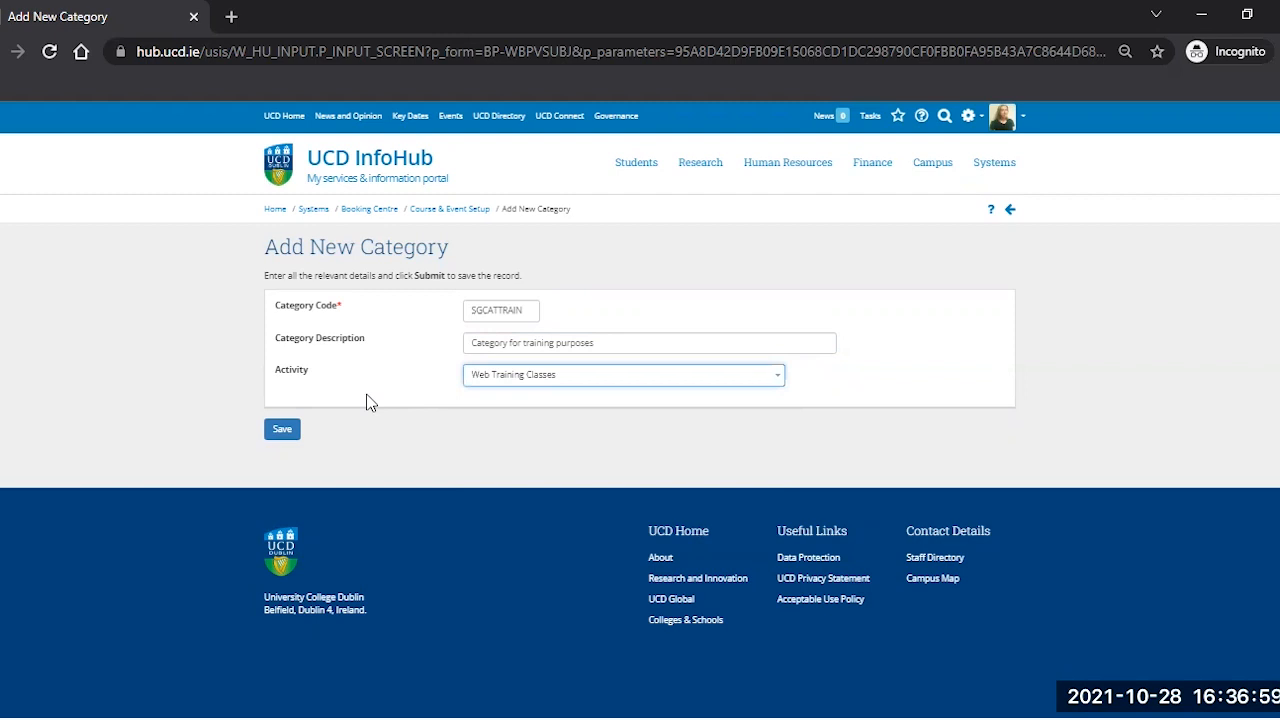
Save the SGCATTRAIN category and expand the Categories list showing it.
click(282, 428)
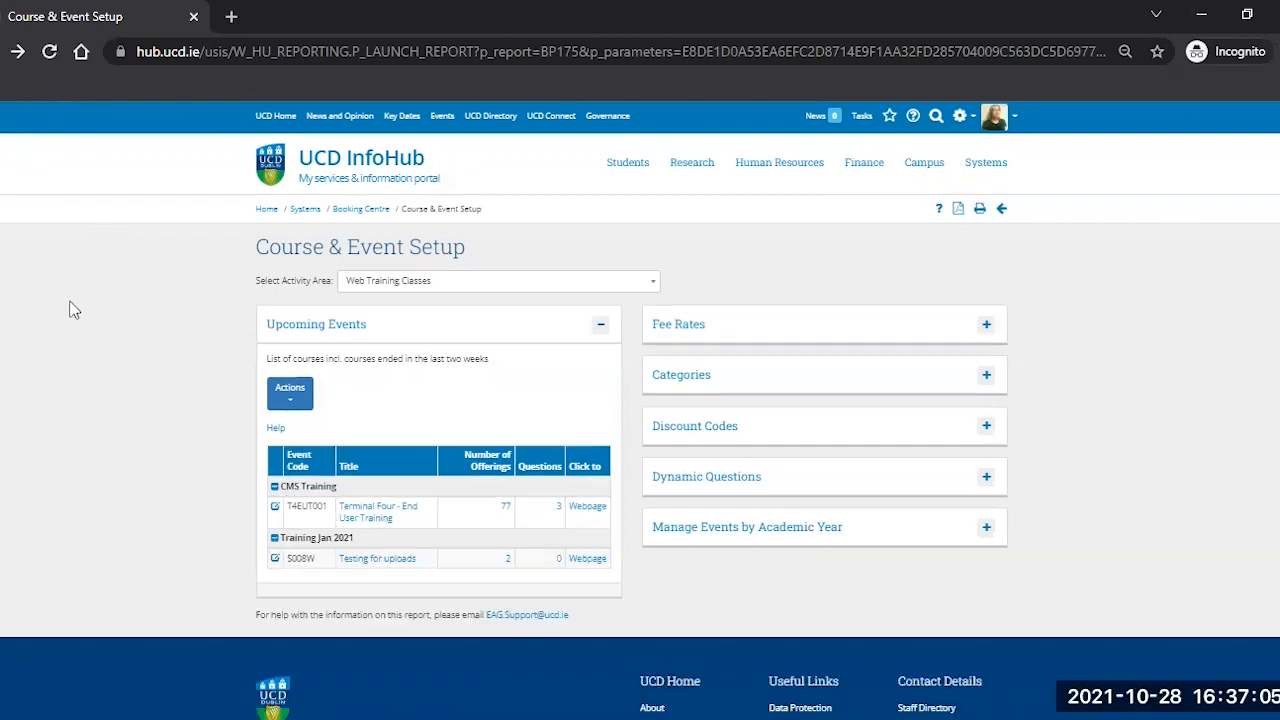
mouse_move(964, 408)
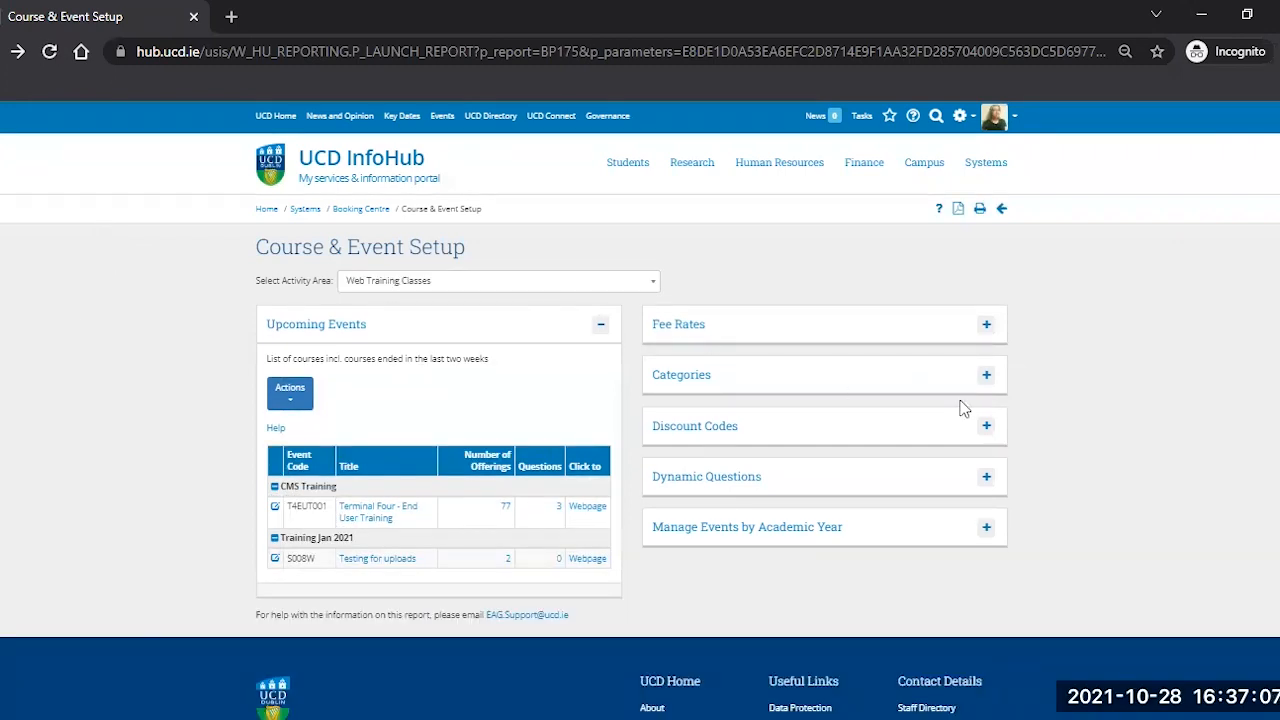
click(984, 374)
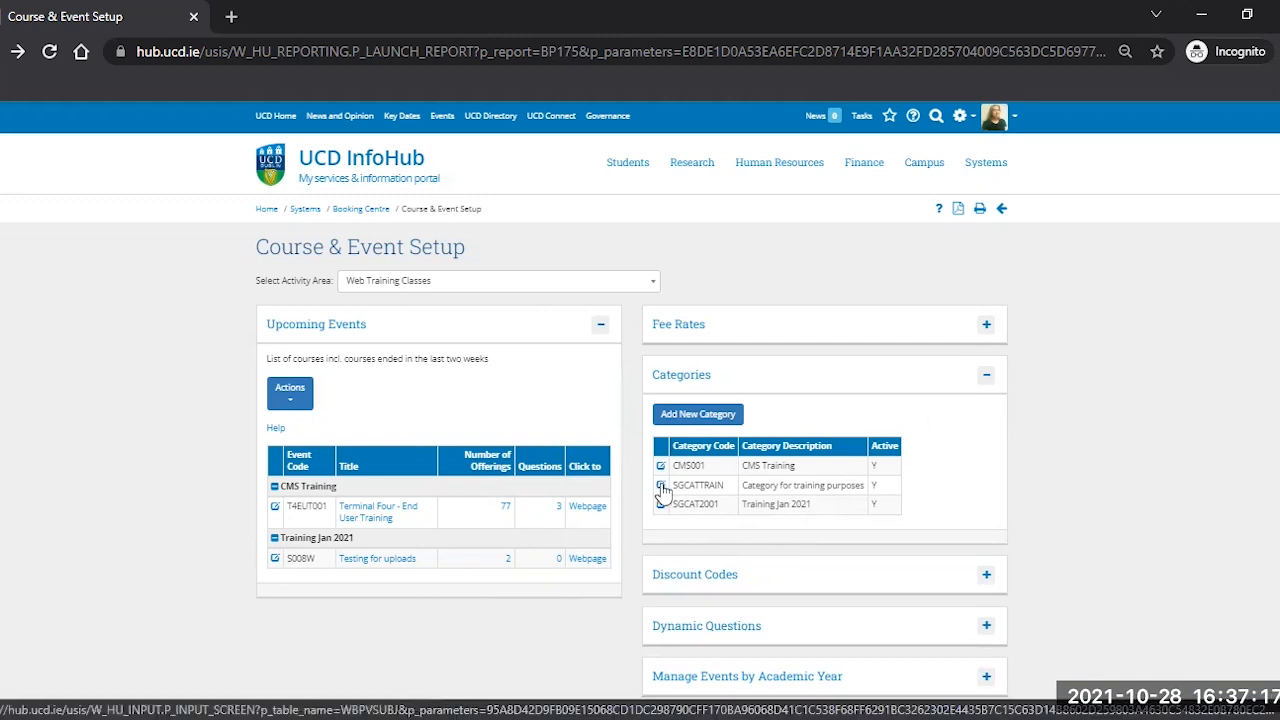
Open the SGCATTRAIN category's edit form from the Categories table.
click(660, 486)
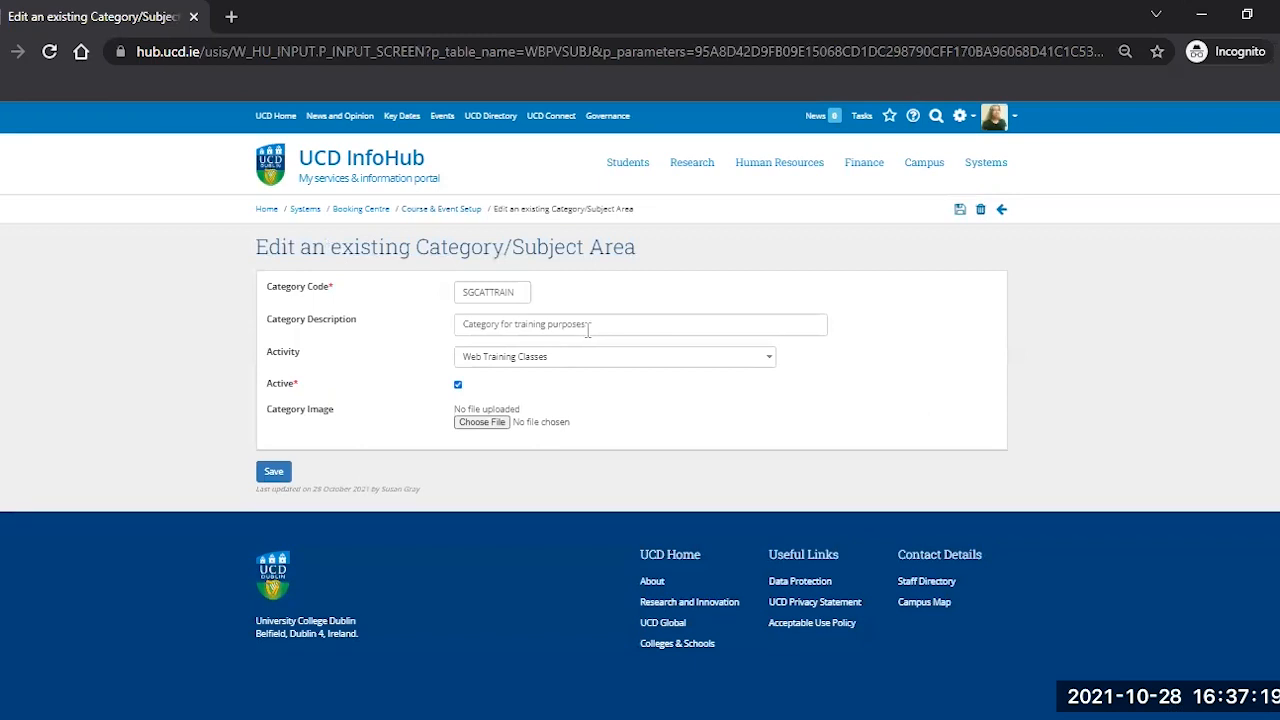
click(640, 324)
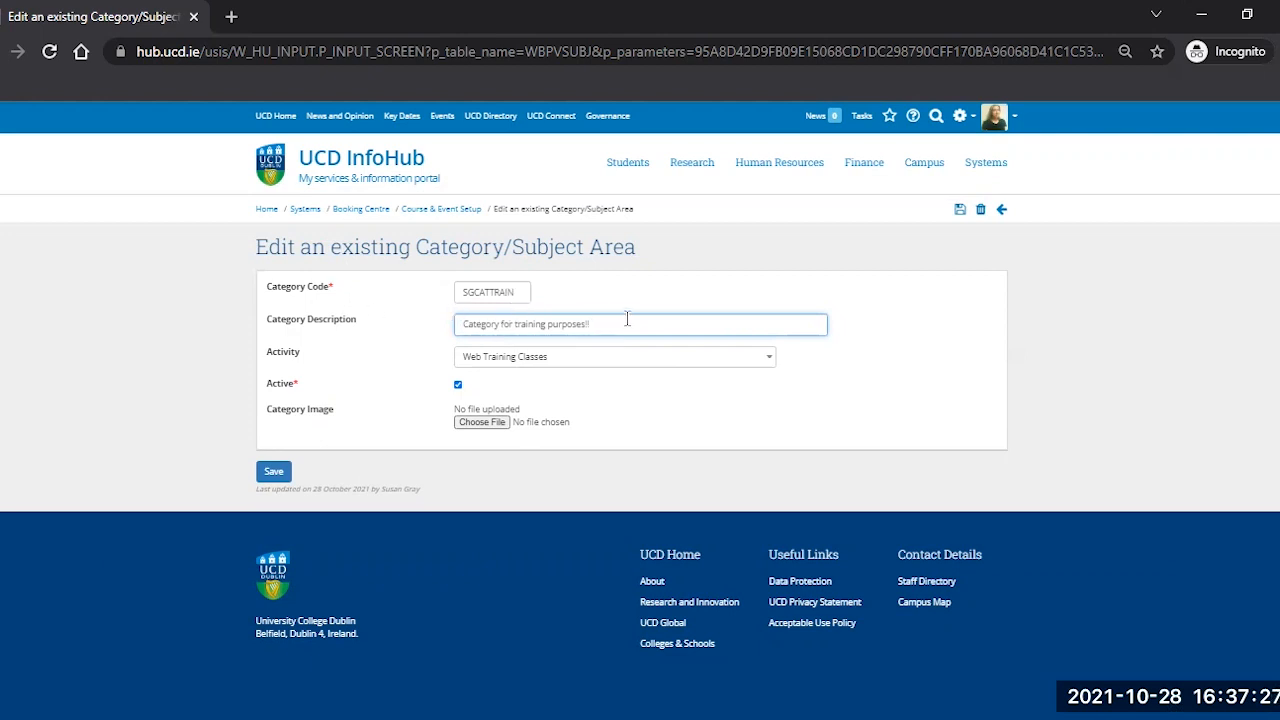
mouse_move(536, 488)
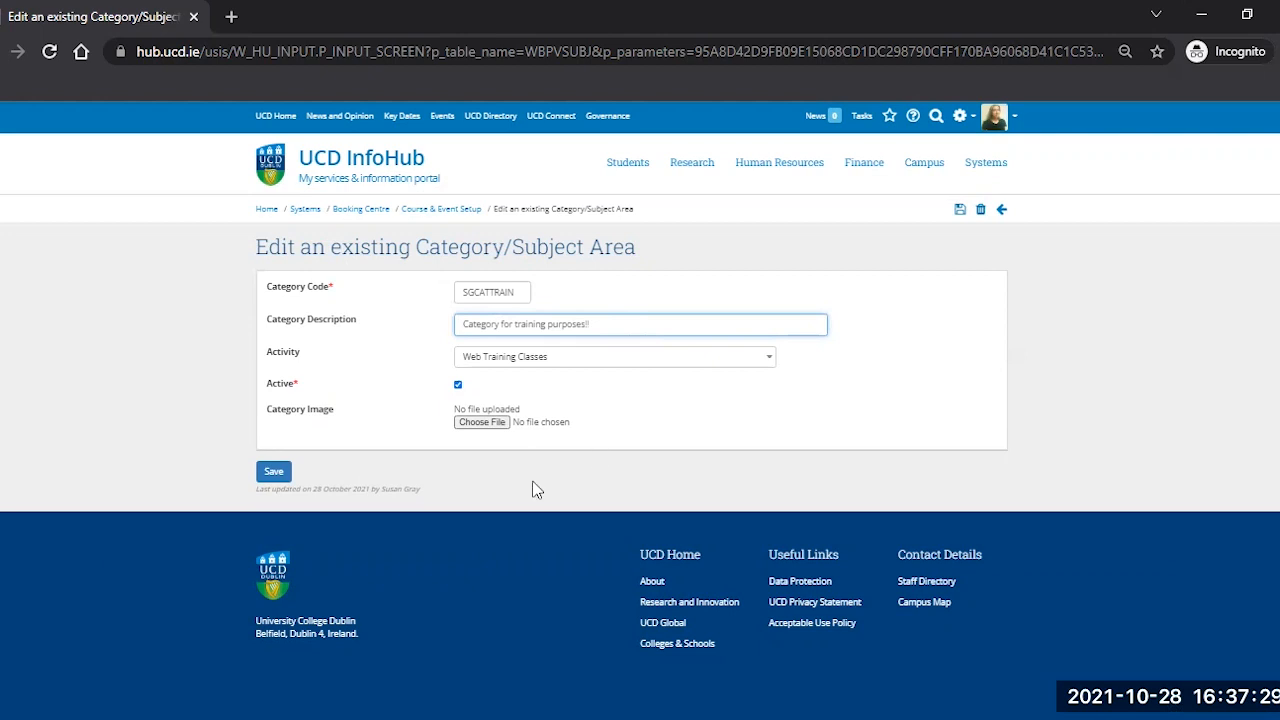
mouse_move(344, 420)
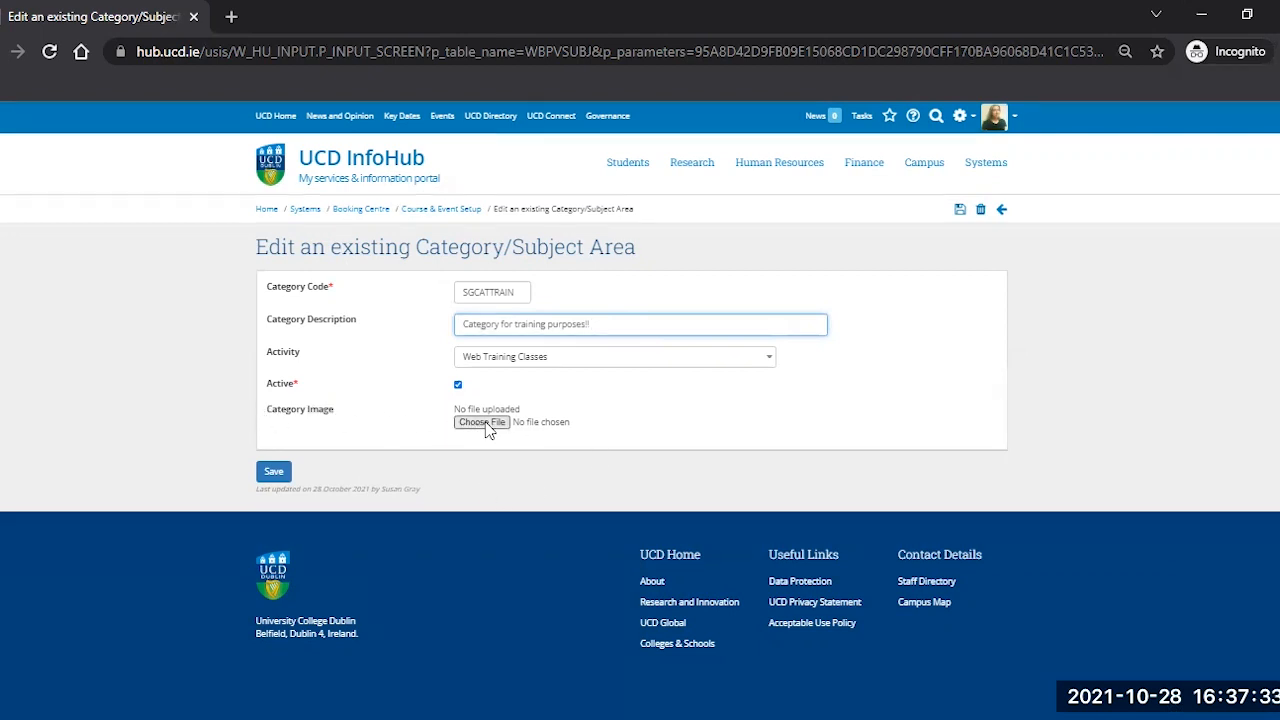
mouse_move(488, 428)
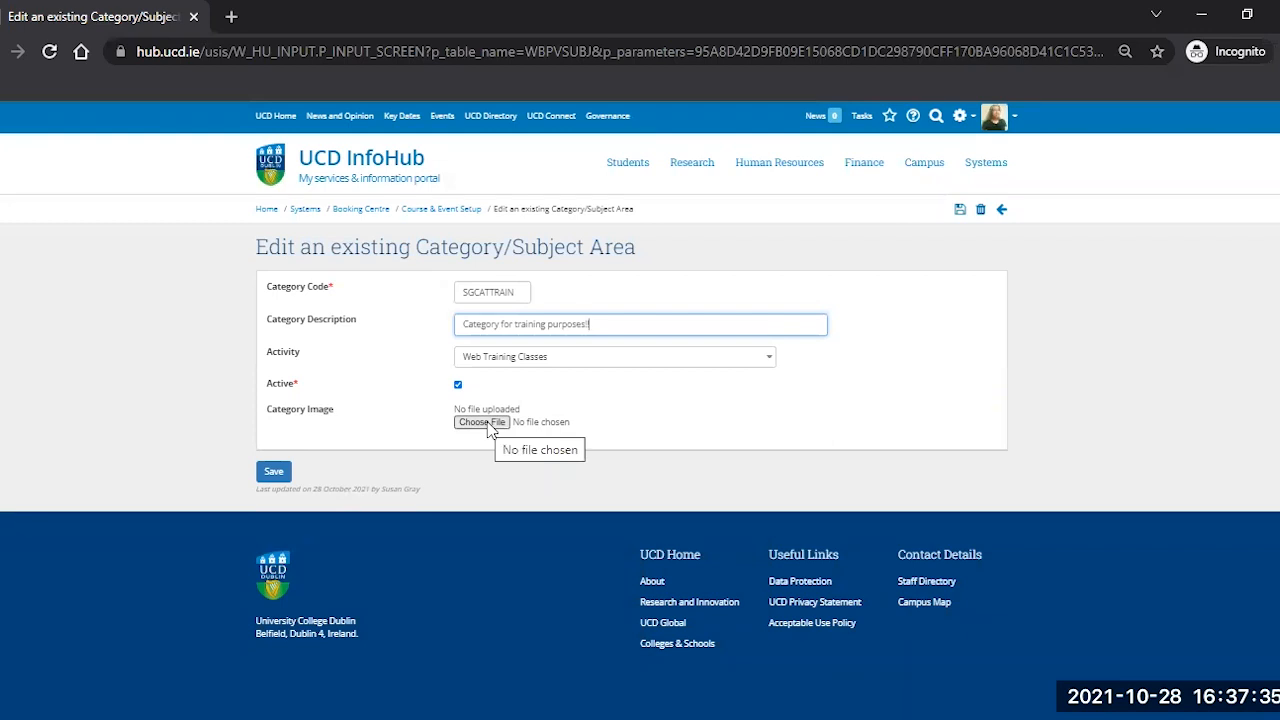
Browse the Pictures folder for a category image, then reload the Course & Event Setup page.
click(480, 420)
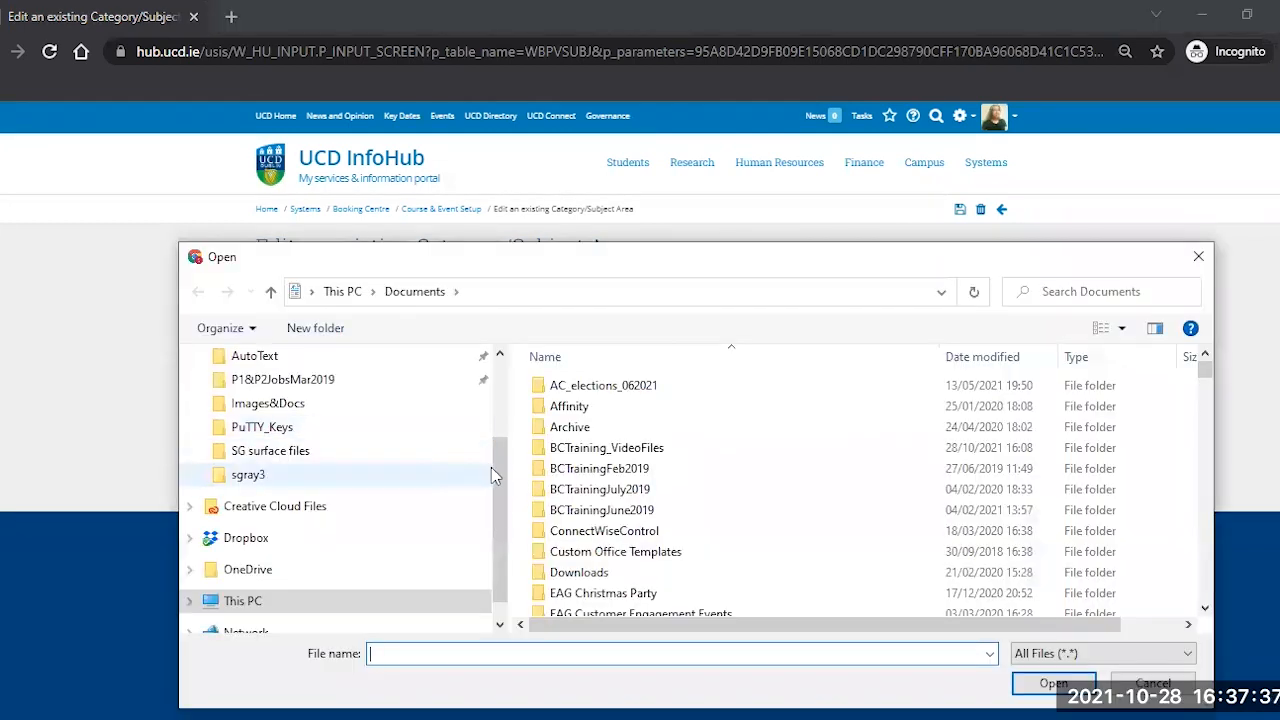
click(252, 466)
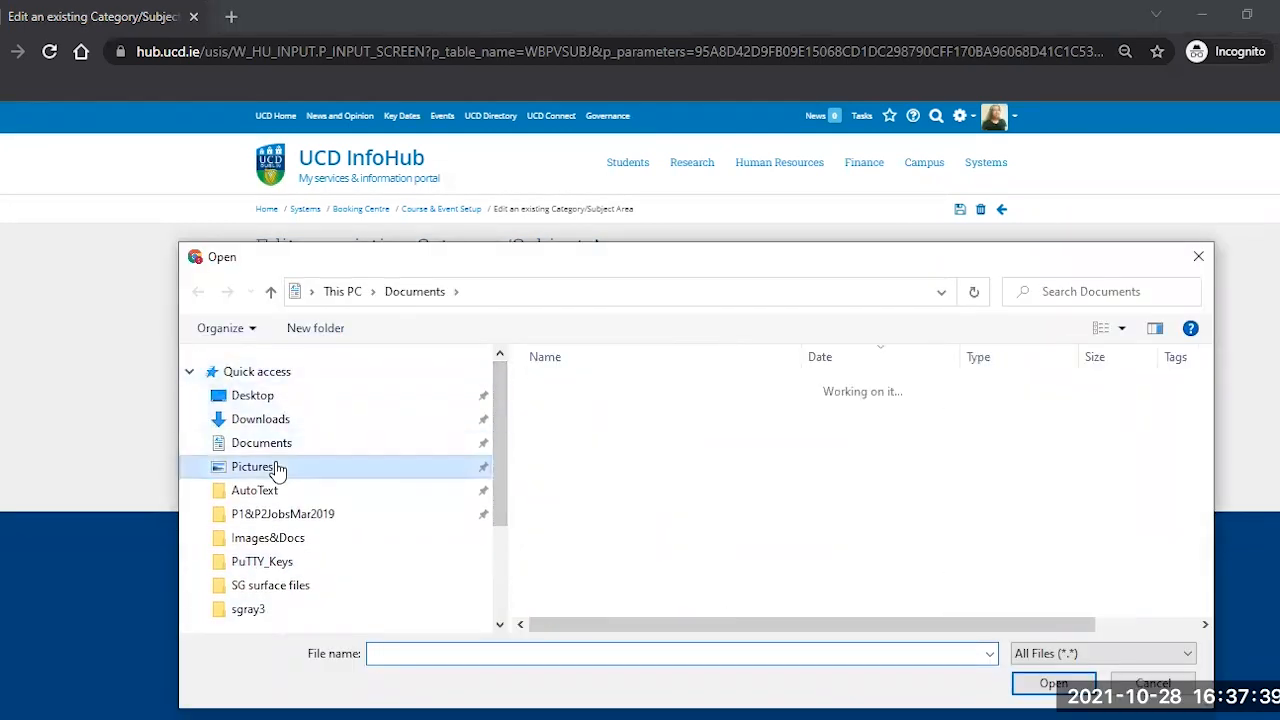
click(252, 466)
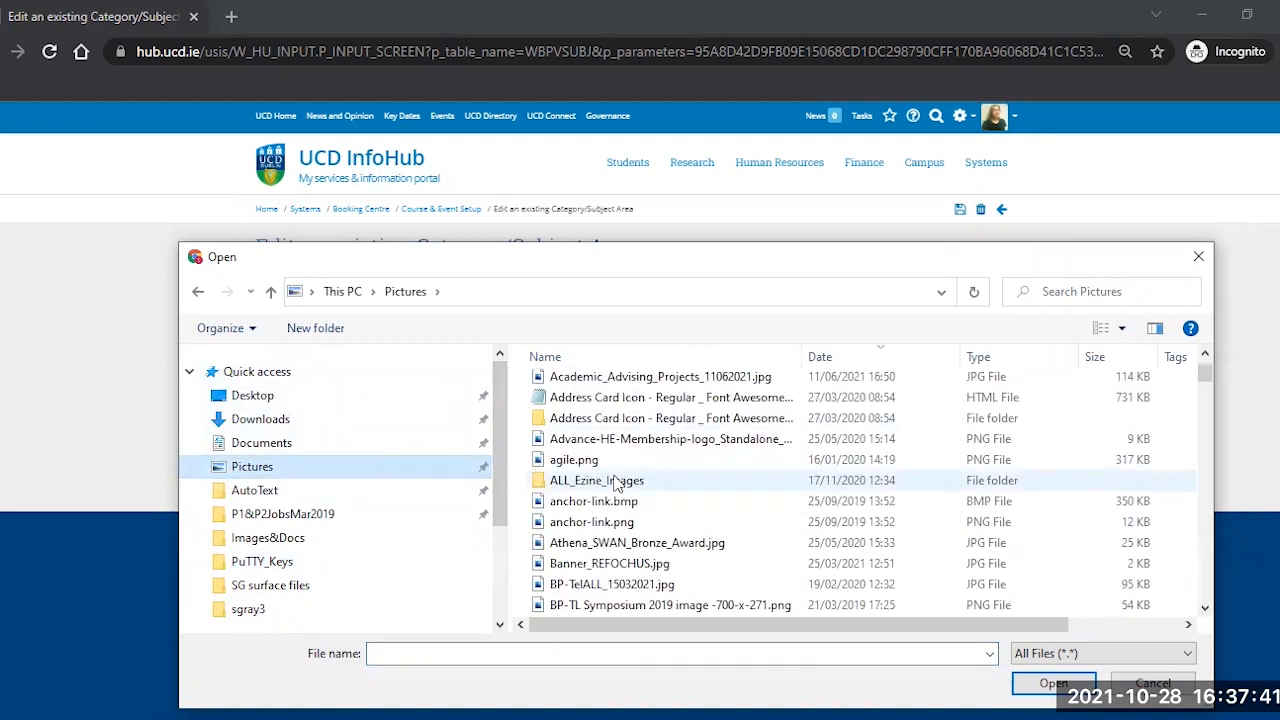
scroll(down, 3)
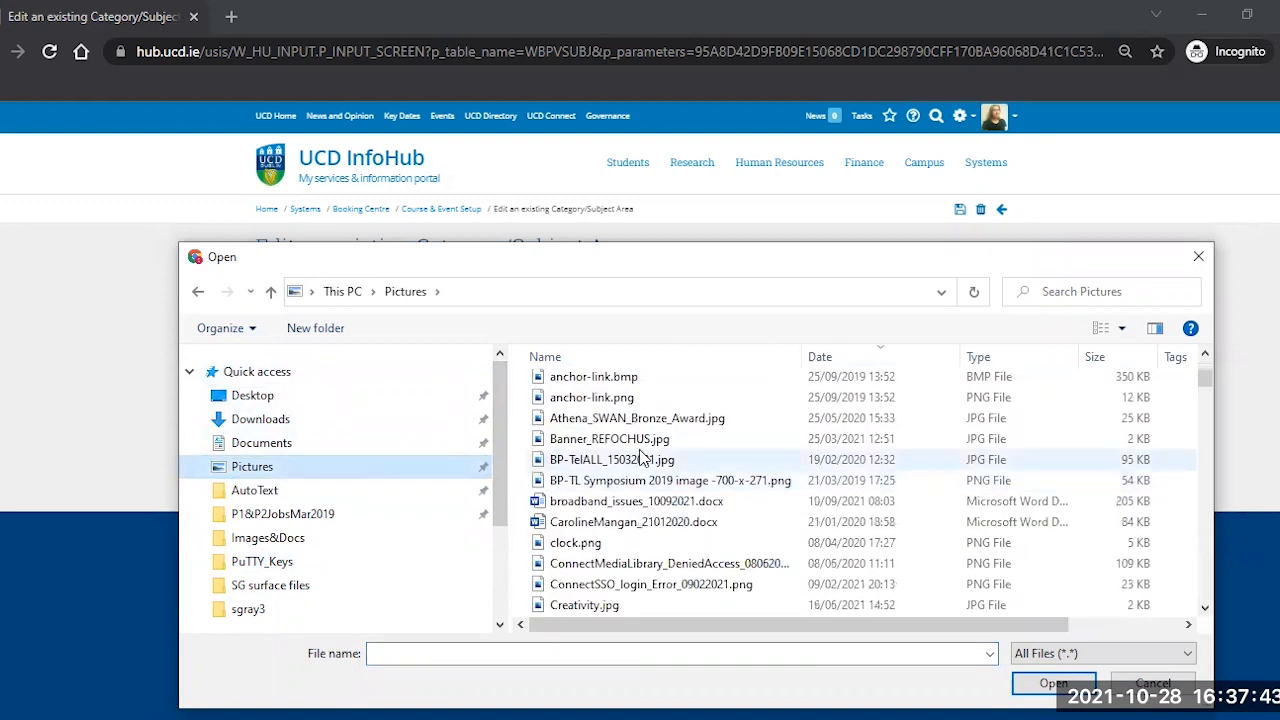
scroll(down, 3)
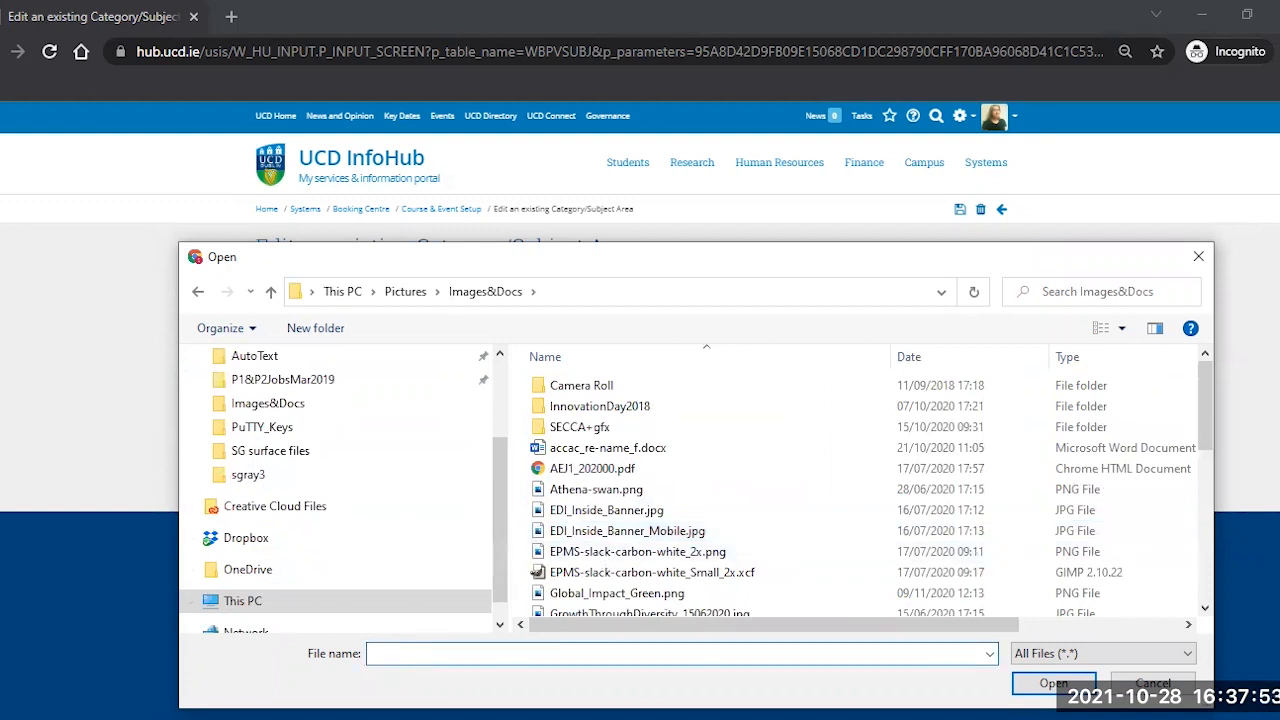
text(lap)
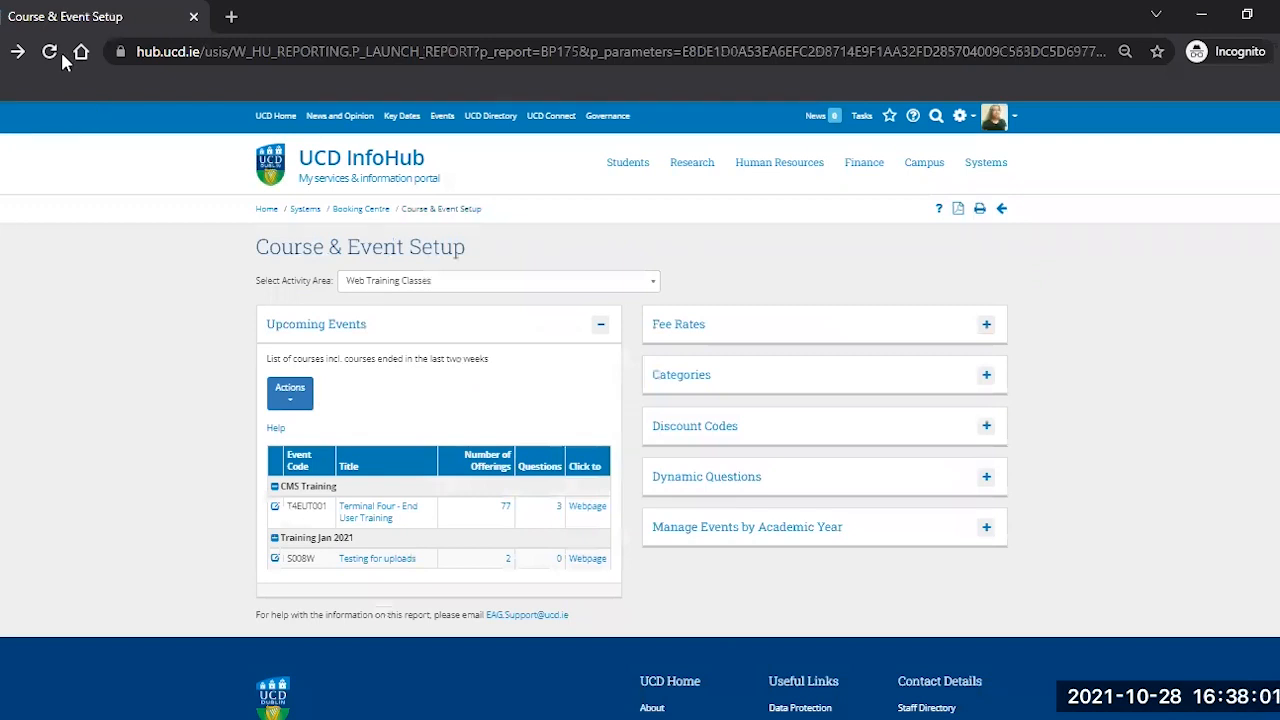
click(50, 52)
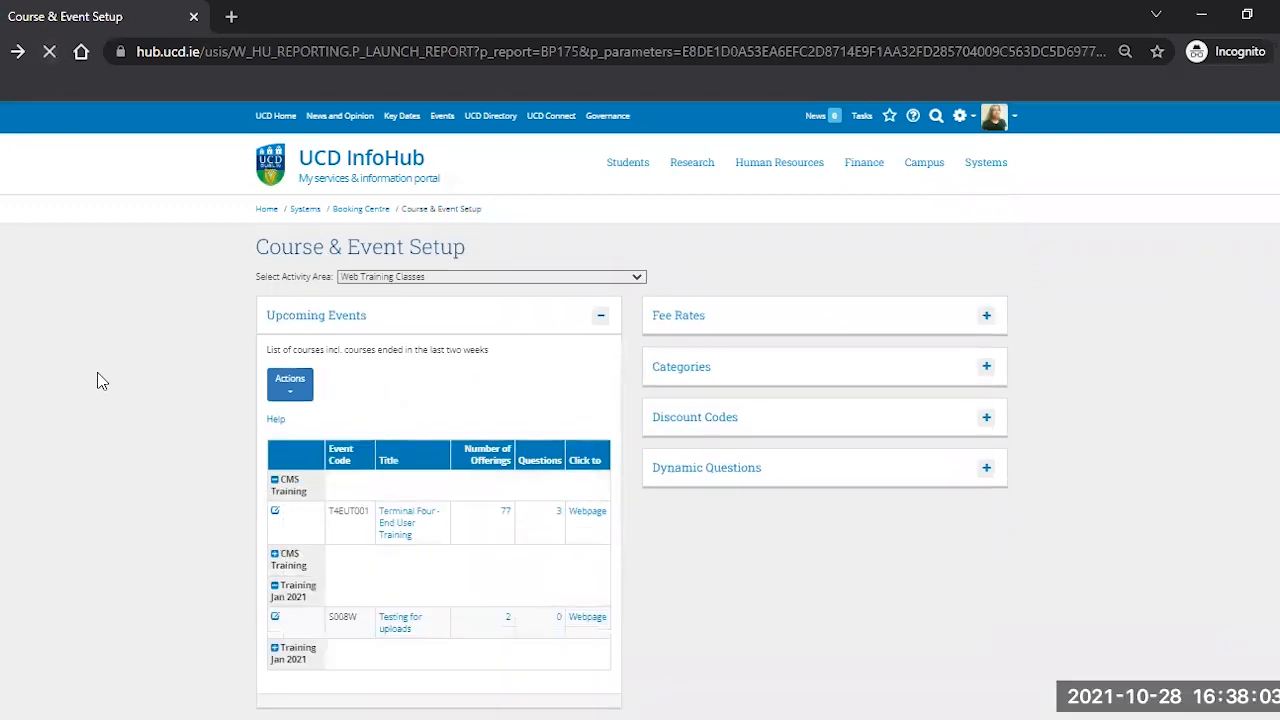